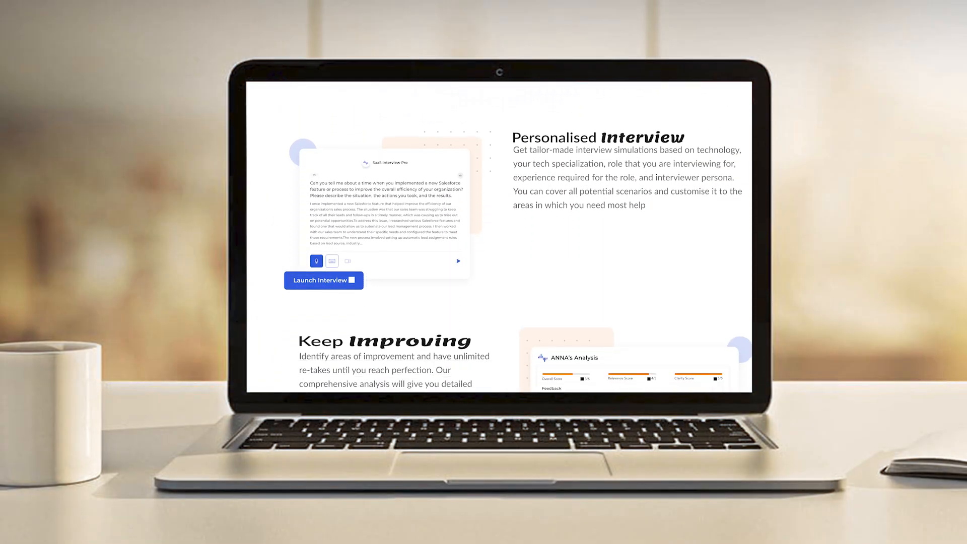
pyautogui.scroll(-3)
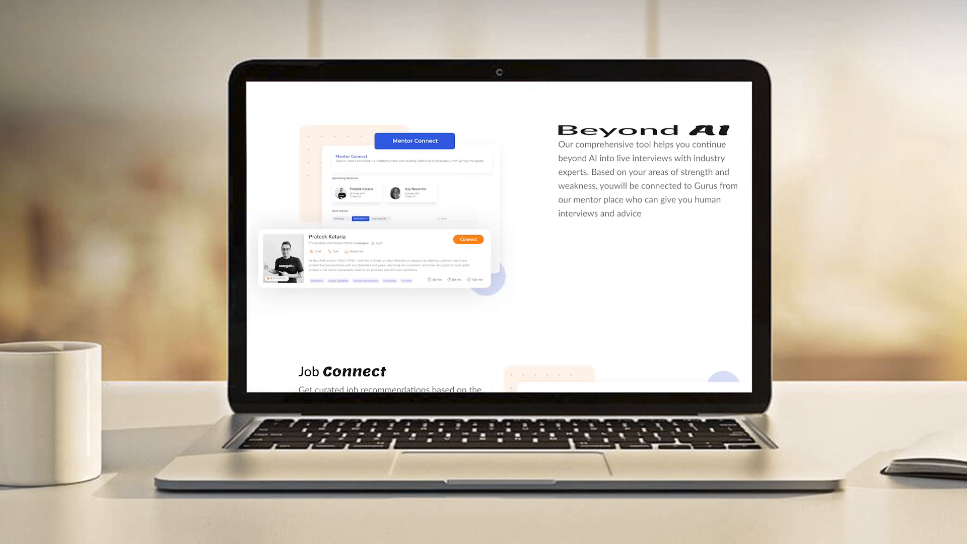